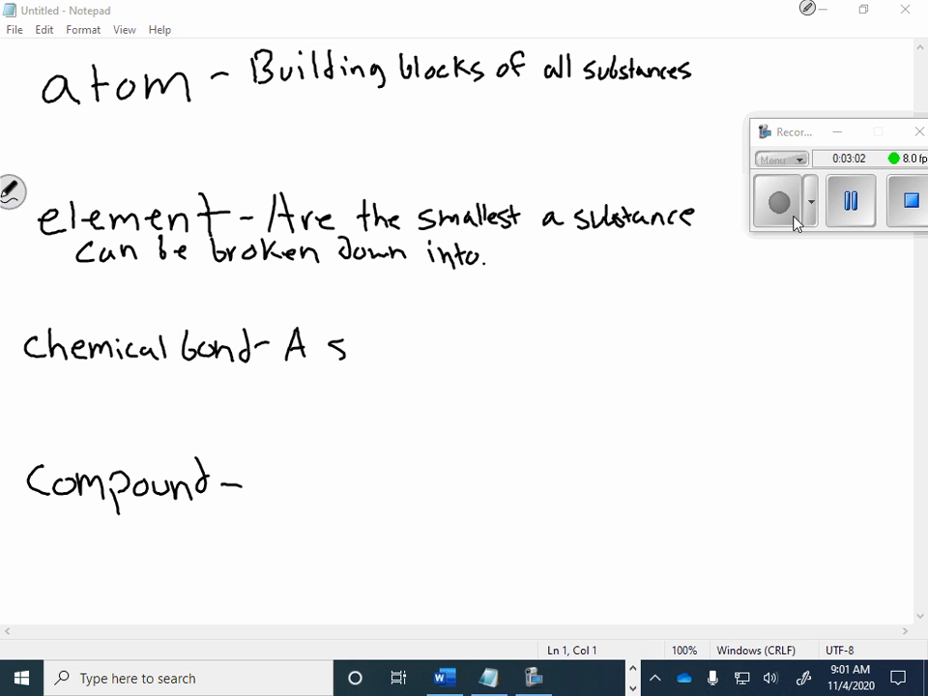
{"action": "type", "text": "trong force of"}
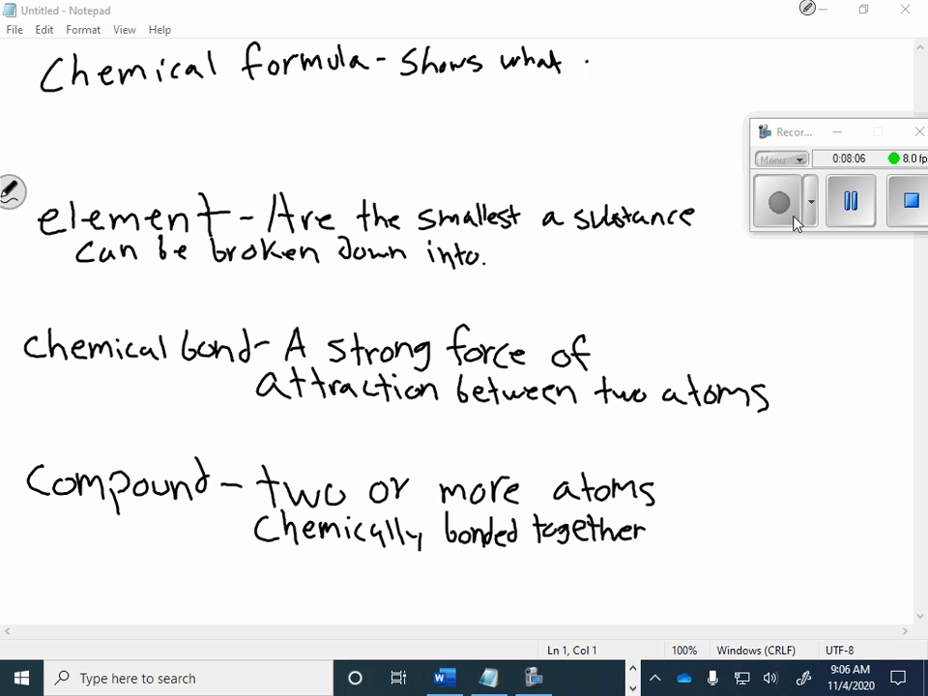
{"action": "type", "text": "atoms"}
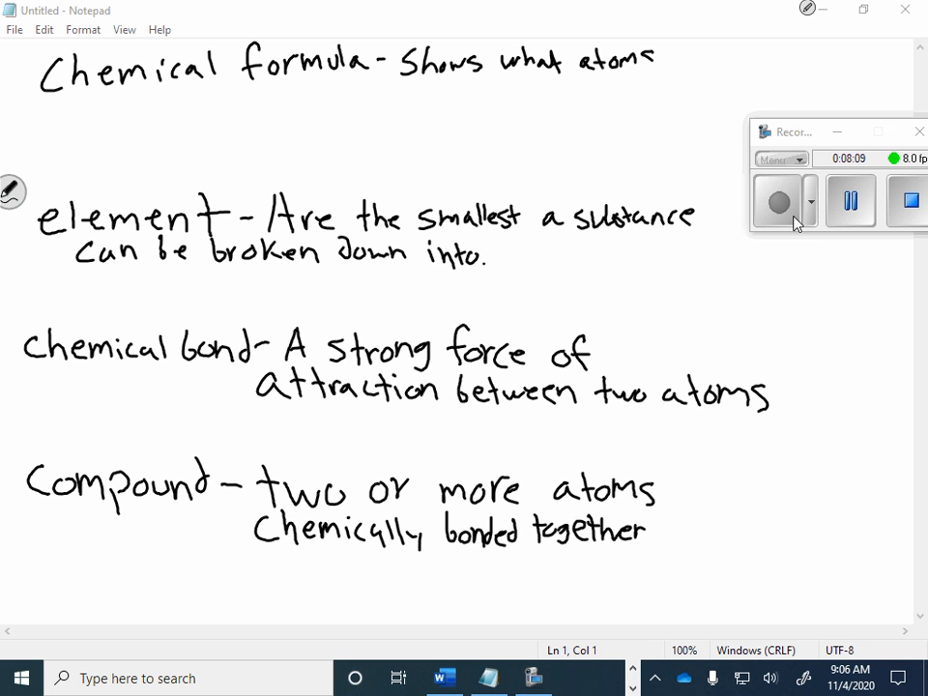